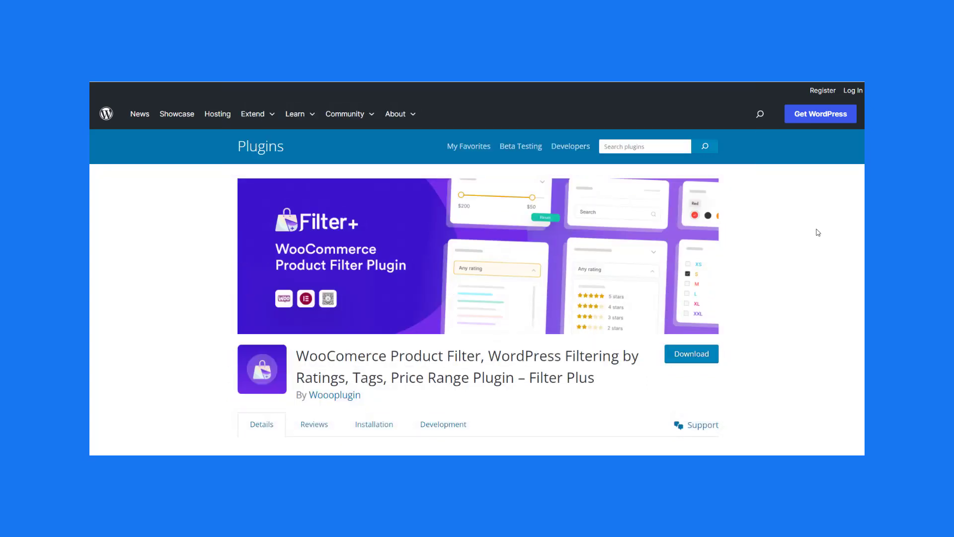
Show the admin Installed Plugins list with Filter Plus and Filter Plus Pro active
{"action": "scroll", "scroll_direction": "down", "scroll_amount": 3}
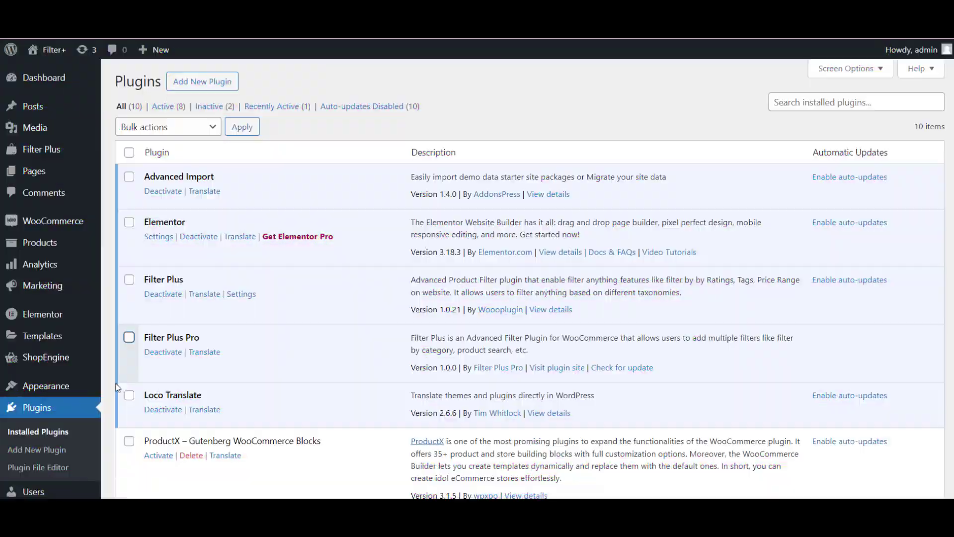
Reach the Filter Plus Filter Sets settings from the plugin list
{"action": "double_click", "coordinate": [163, 278]}
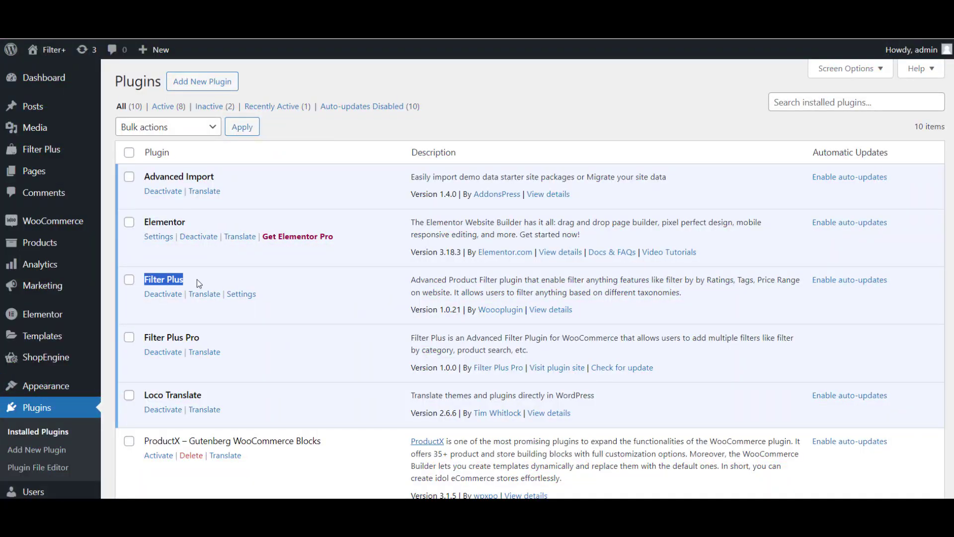
{"action": "double_click", "coordinate": [171, 337]}
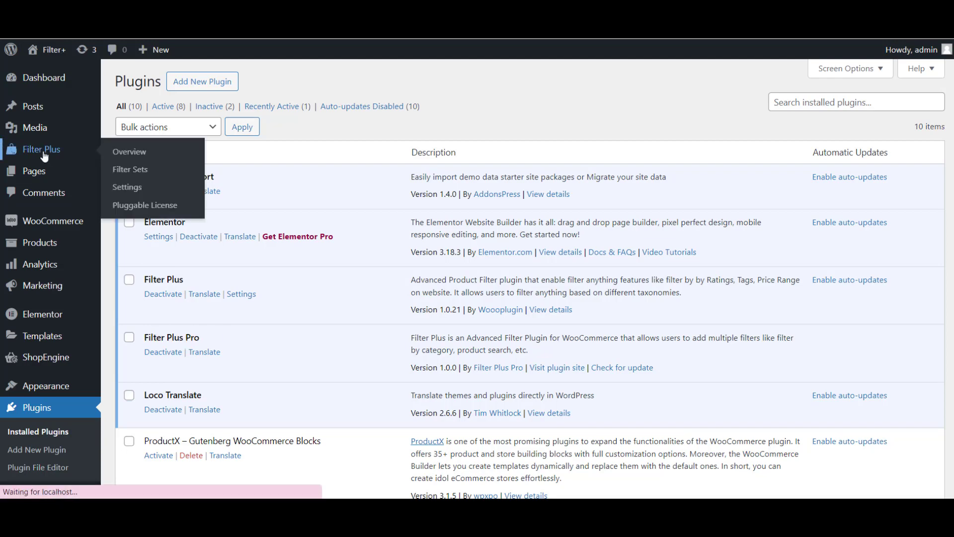
{"action": "left_click", "coordinate": [130, 152]}
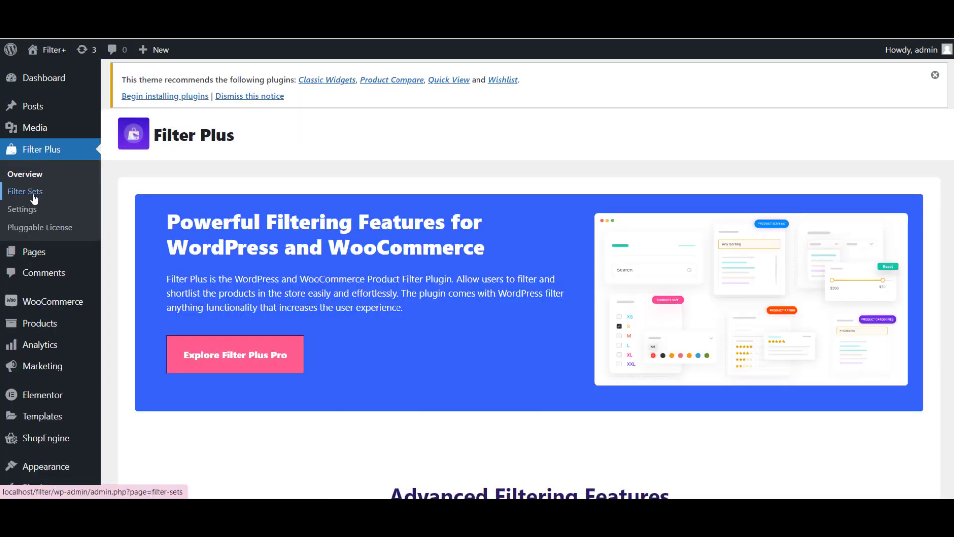
{"action": "left_click", "coordinate": [25, 191]}
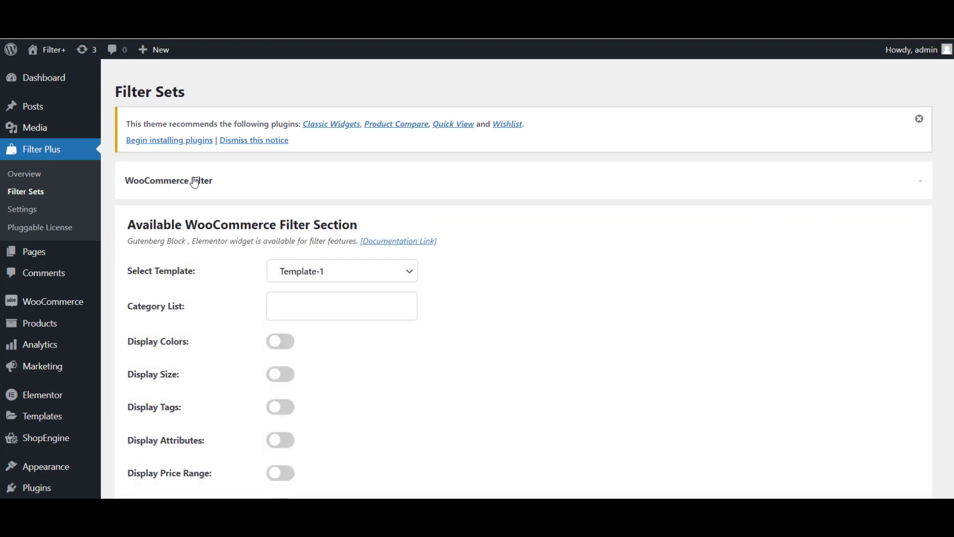
Enable Display Price Range and copy the filter shortcode, confirming the copied notice
{"action": "scroll", "scroll_direction": "down", "scroll_amount": 3}
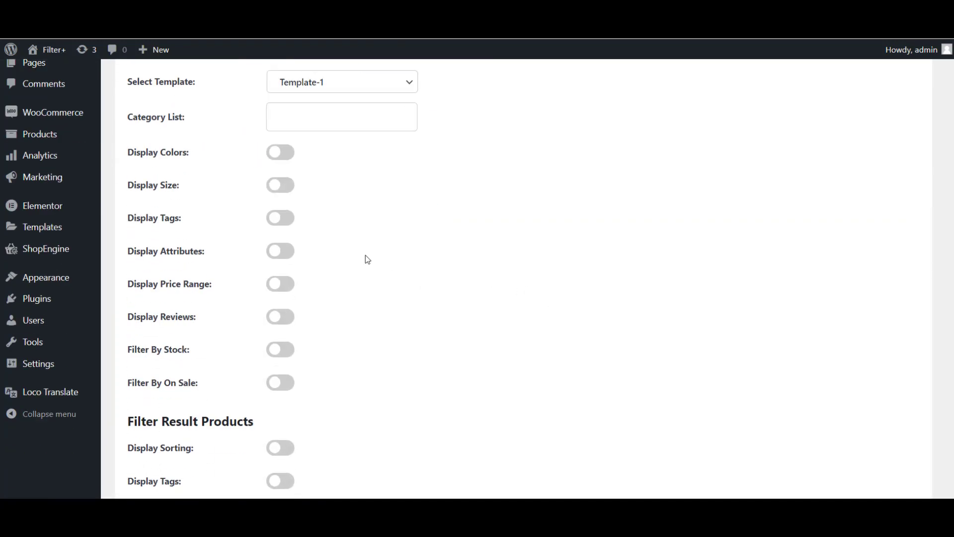
{"action": "left_click", "coordinate": [281, 284]}
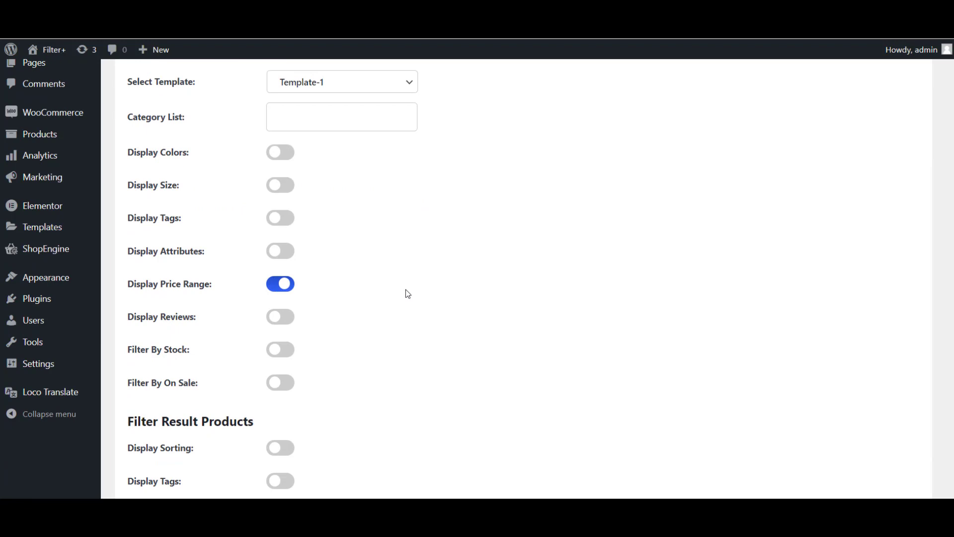
{"action": "left_click", "coordinate": [190, 232]}
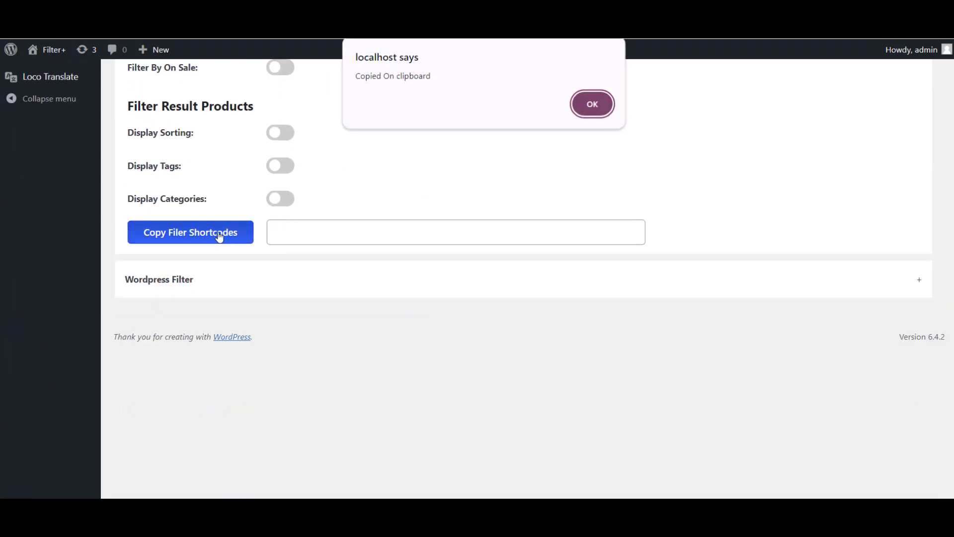
{"action": "left_click", "coordinate": [591, 103]}
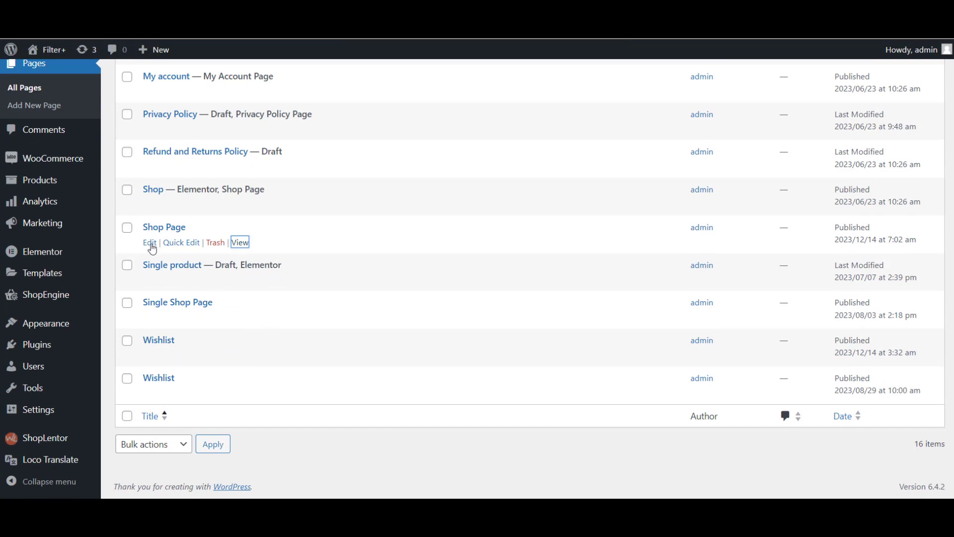
Paste the [filter_products] shortcode into Shop Page, update it and view the live page
{"action": "left_click", "coordinate": [149, 242]}
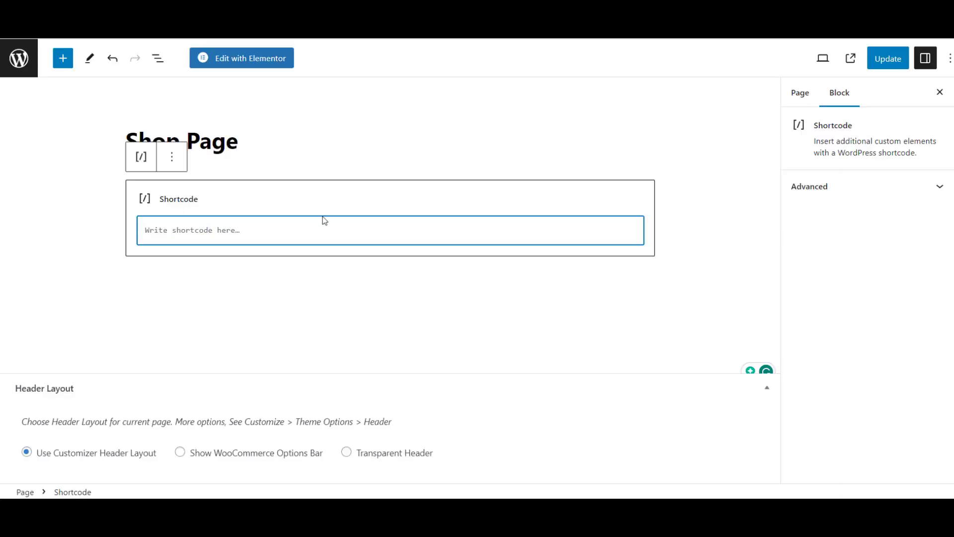
{"action": "type", "text": "[filter_products template=\"1\" categories=\"\" tags=\"\" attributes=\"\" colors=\"no\" size=\"no\" show_tags=\"no\" show_attributes=\"no\" show_price_range=\"yes\" show_reviews=\"no\" stock=\"no\" on_sale=\"no\" sorting=\"no\" product_tags=\"no\" product_categories=\"no\"]"}
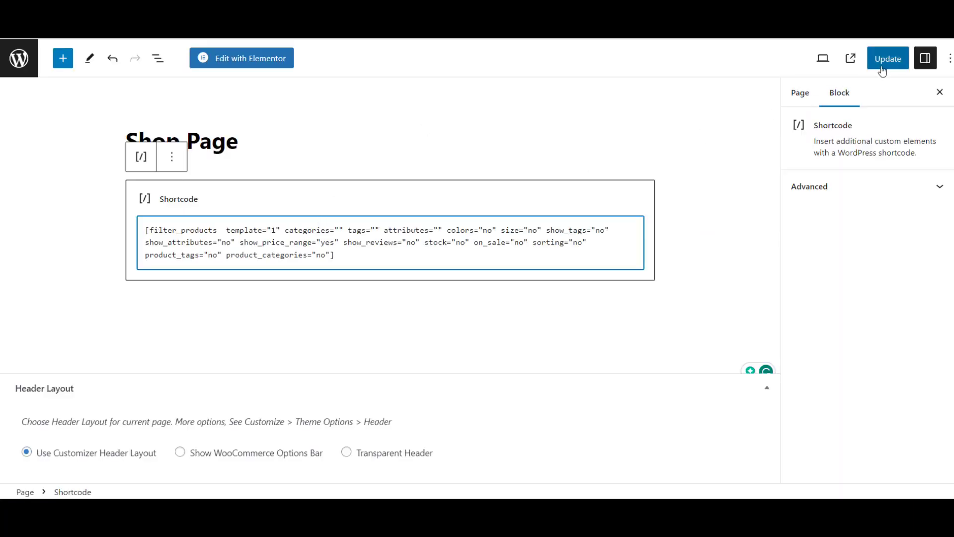
{"action": "left_click", "coordinate": [887, 58]}
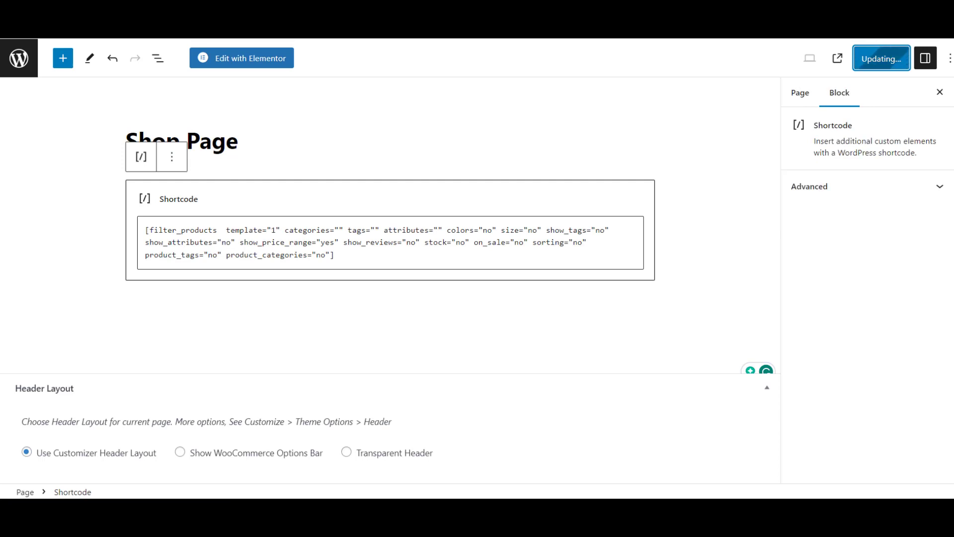
{"action": "left_click", "coordinate": [880, 59]}
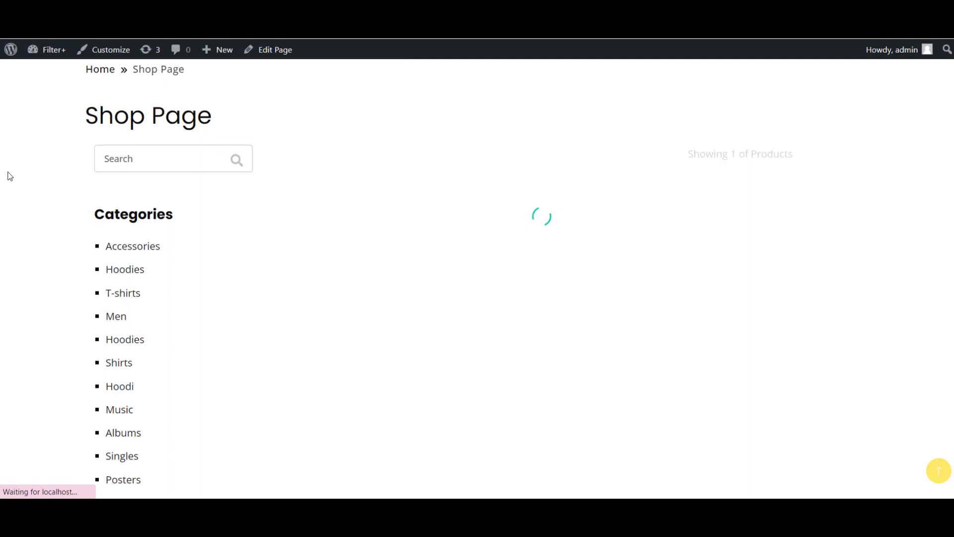
Filter the shop to one hoodie via the price slider, then Reset to show all products
{"action": "scroll", "scroll_direction": "down", "scroll_amount": 3}
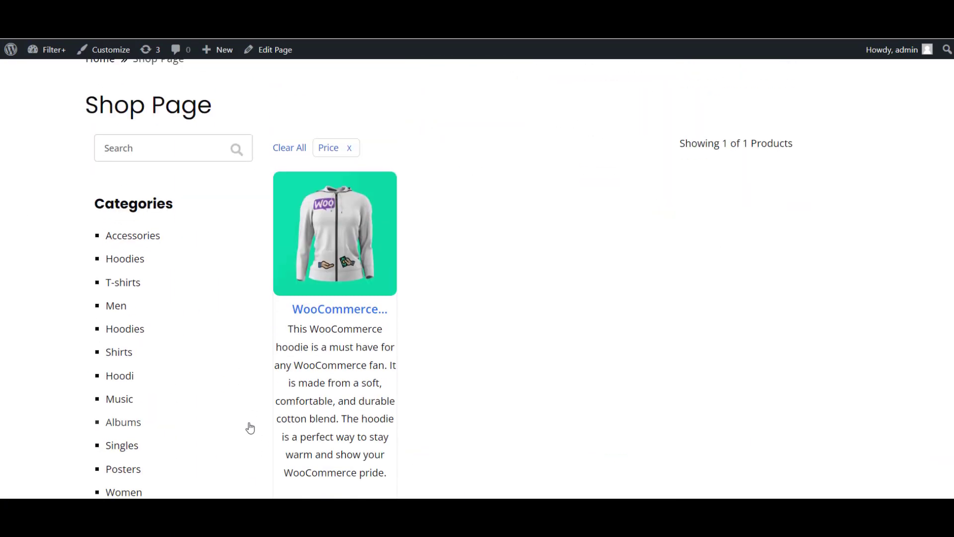
{"action": "scroll", "scroll_direction": "down", "scroll_amount": 3}
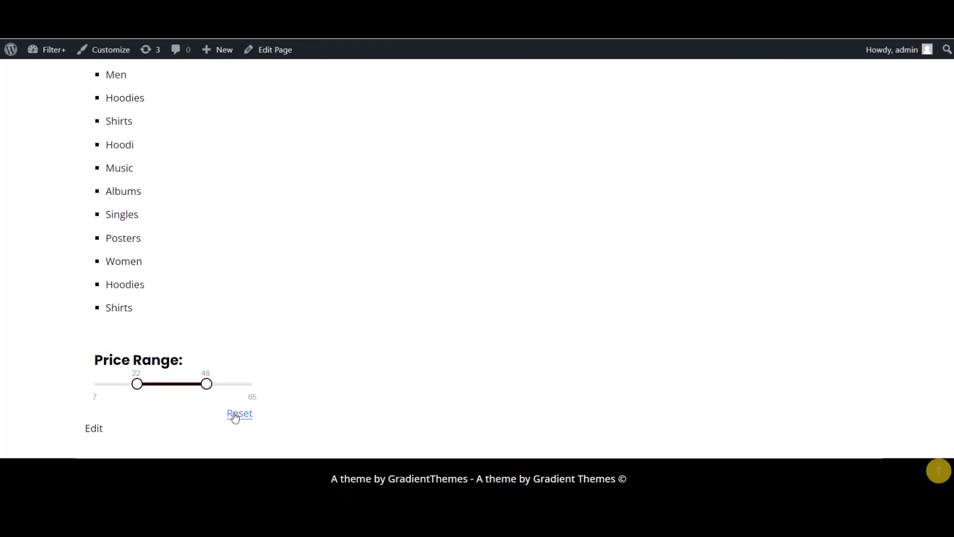
{"action": "left_click", "coordinate": [240, 414]}
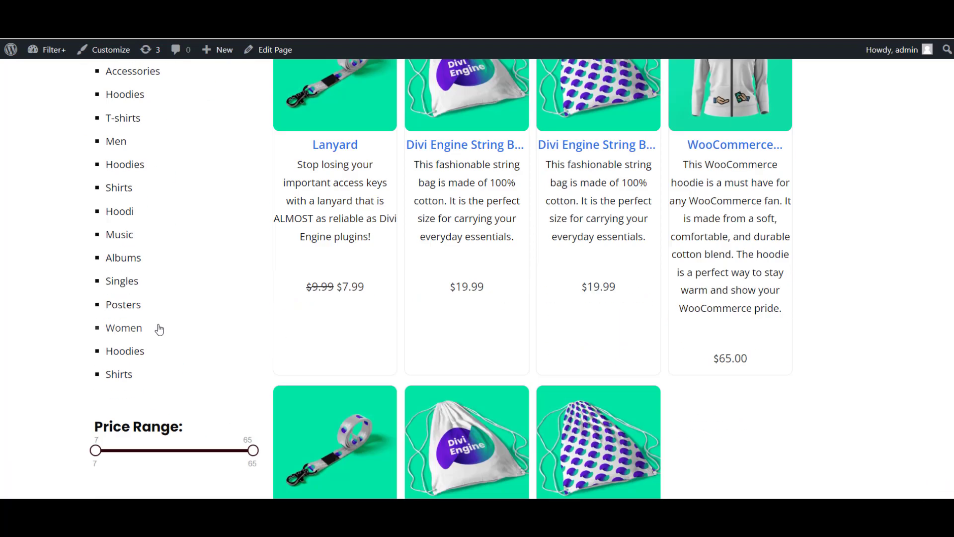